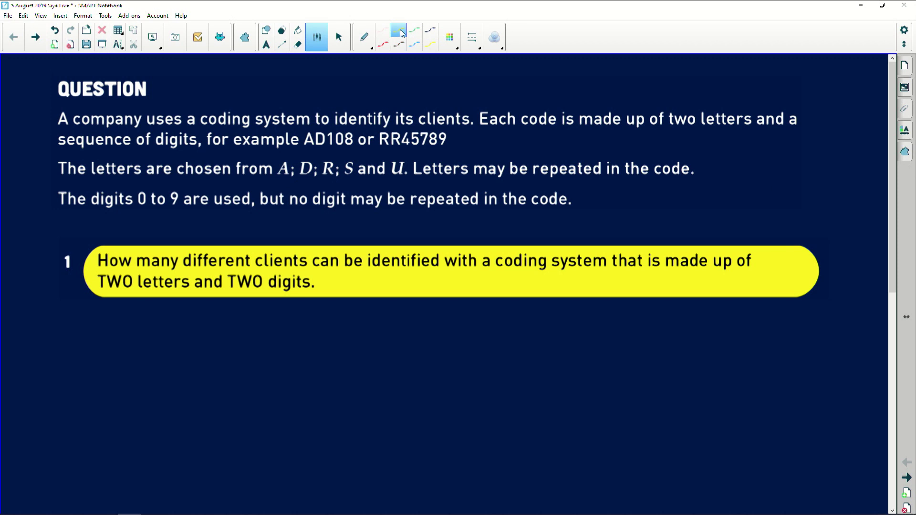
- Underline 'two letters and' in the question's first sentence with the yellow pen
left_click_drag(657, 135, 777, 135)
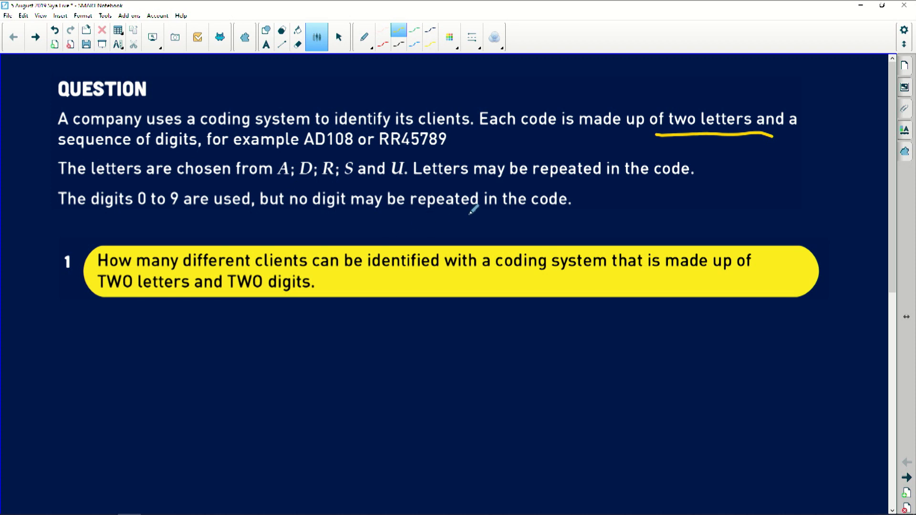
mouse_move(712, 288)
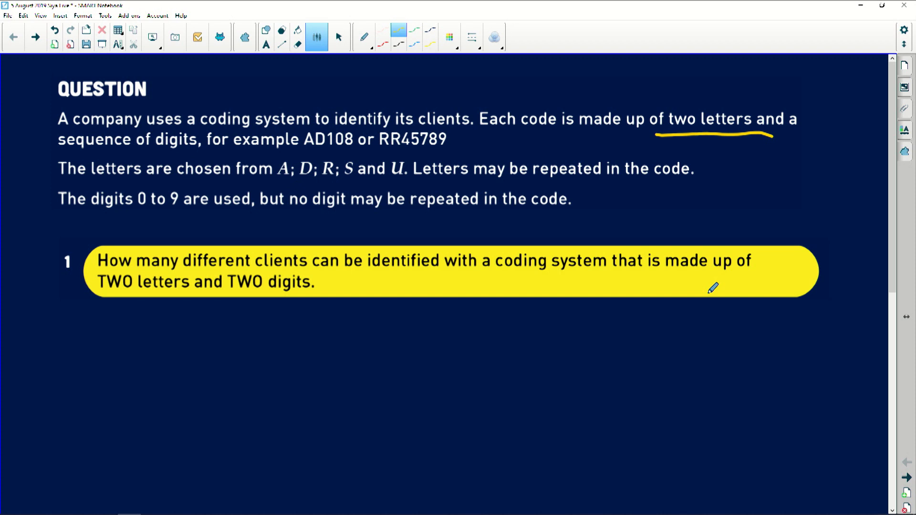
- Underline the letters A, D, R, S and U, writing 5 above them and 10 above 0 to 9
left_click_drag(272, 182, 421, 181)
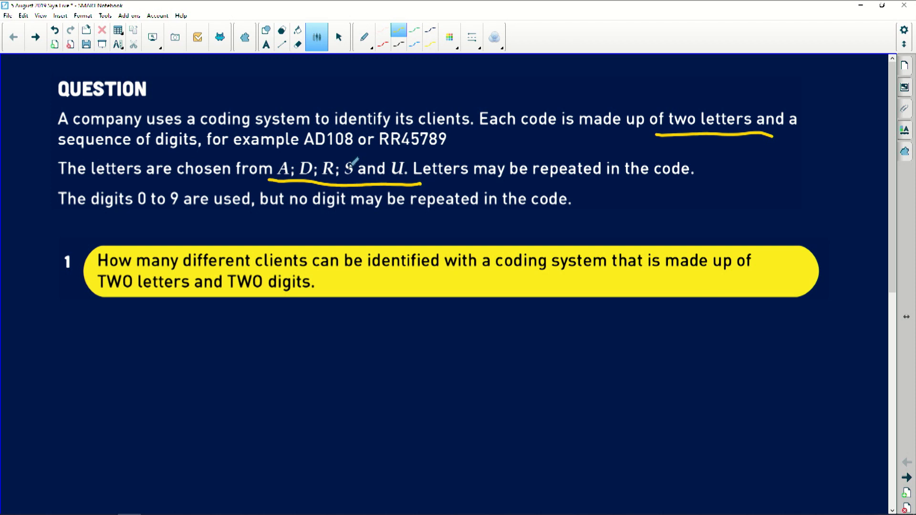
left_click_drag(350, 161, 357, 158)
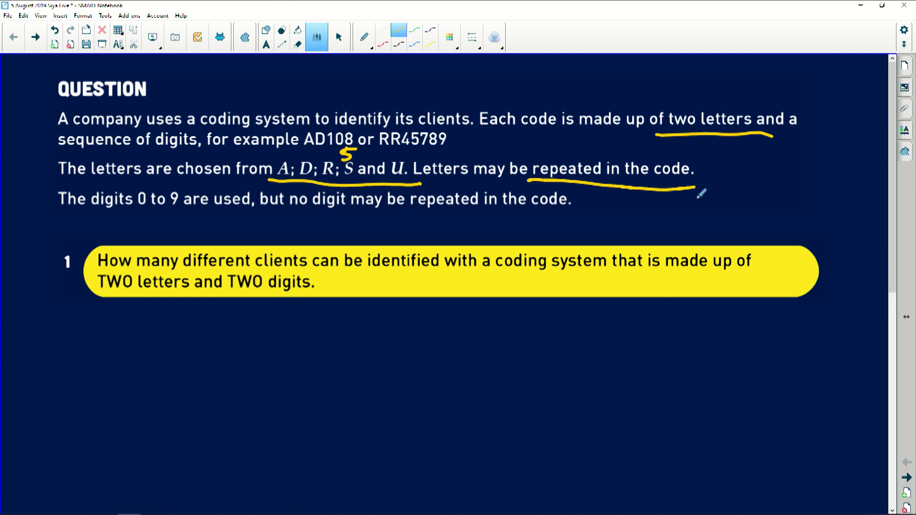
mouse_move(711, 185)
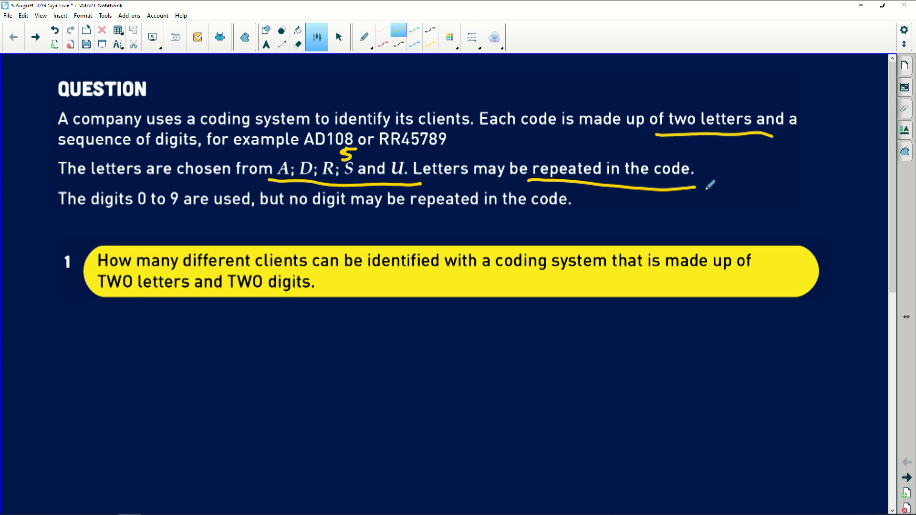
mouse_move(78, 225)
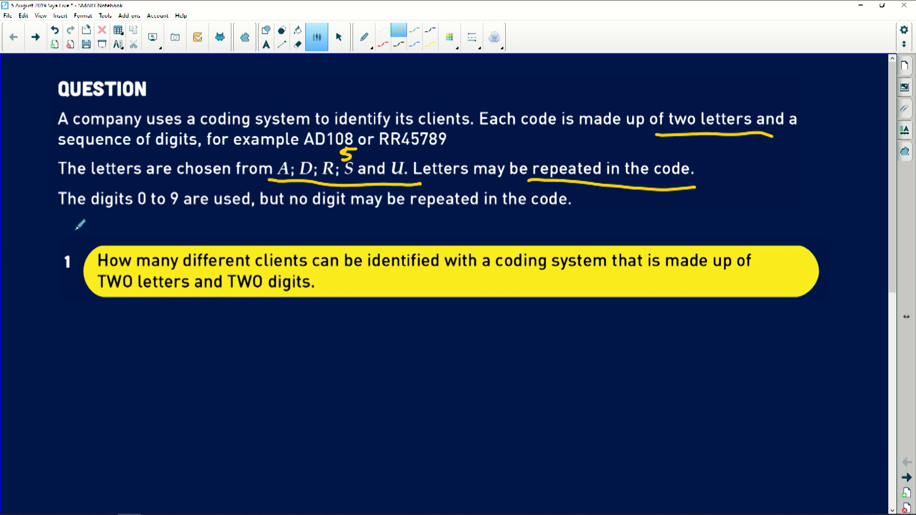
mouse_move(179, 214)
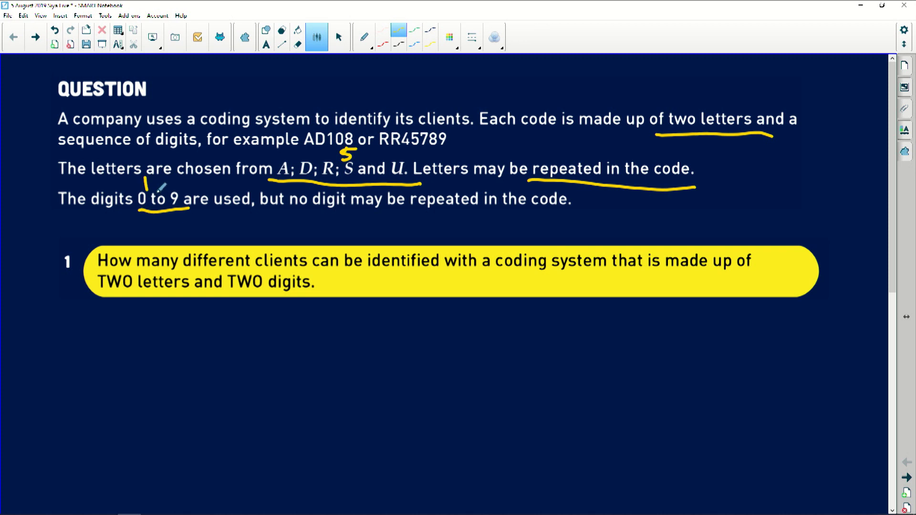
left_click_drag(146, 187, 169, 173)
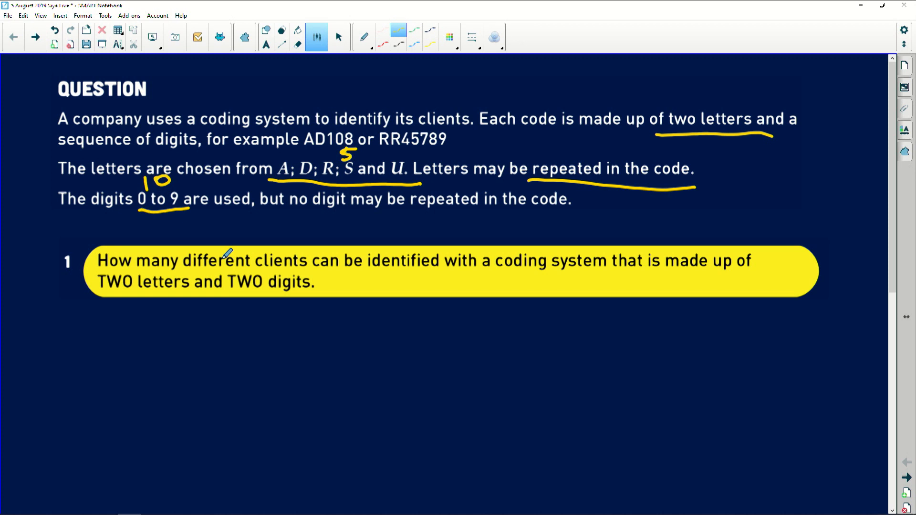
mouse_move(424, 235)
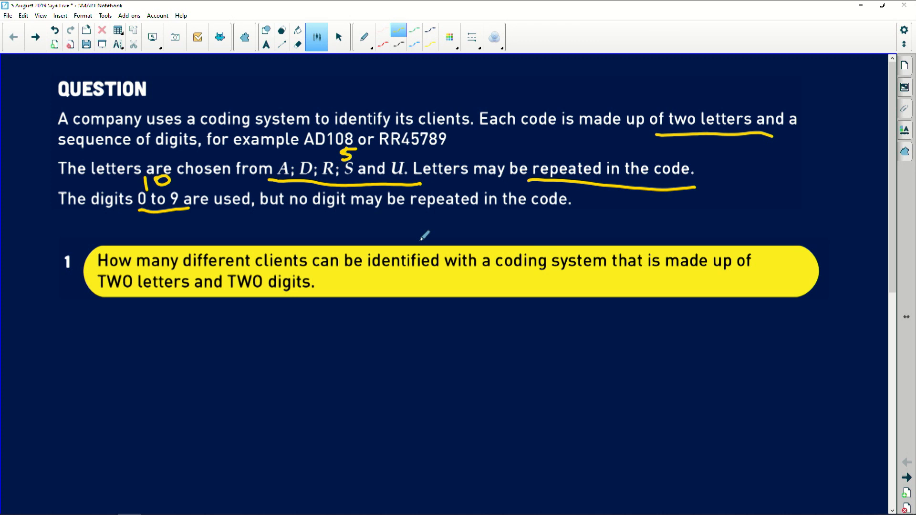
mouse_move(537, 373)
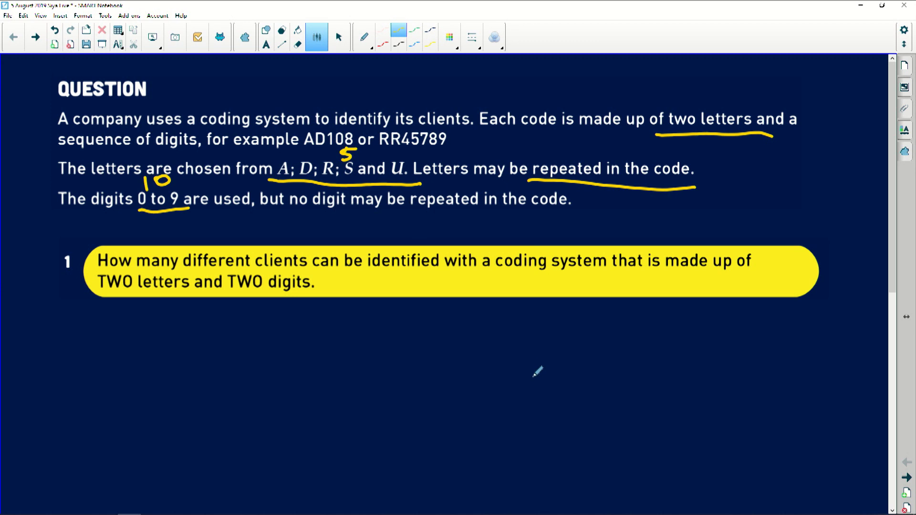
- Sketch a yellow two-branch note: 'Rep → Exponential' and 'No Rep → !'
left_click_drag(549, 387, 598, 351)
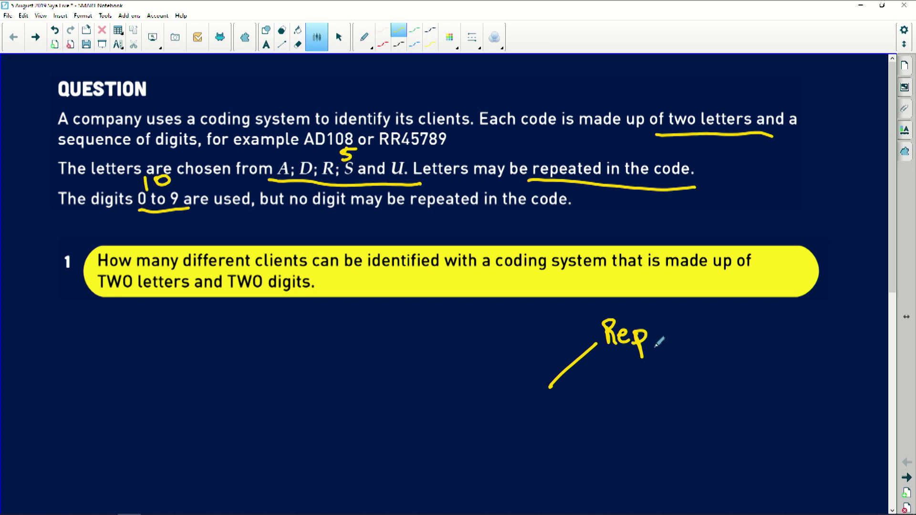
left_click_drag(660, 331, 698, 331)
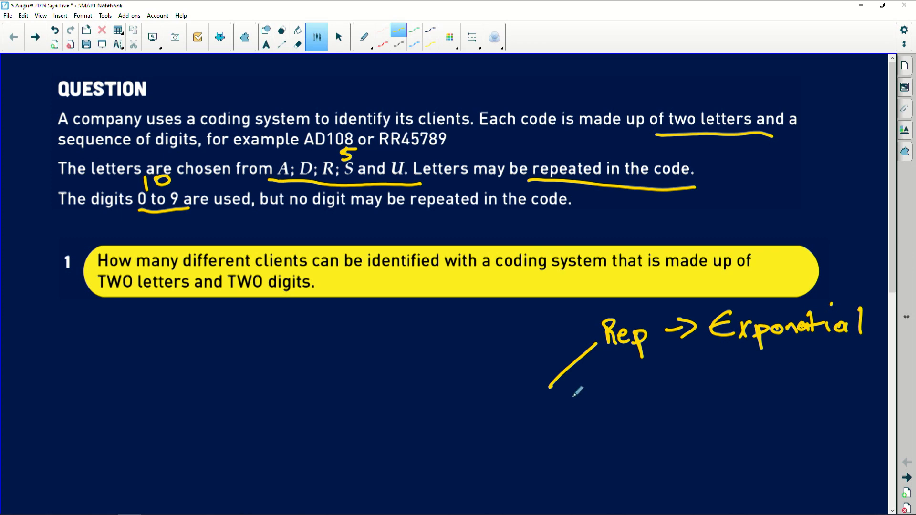
left_click_drag(549, 388, 634, 403)
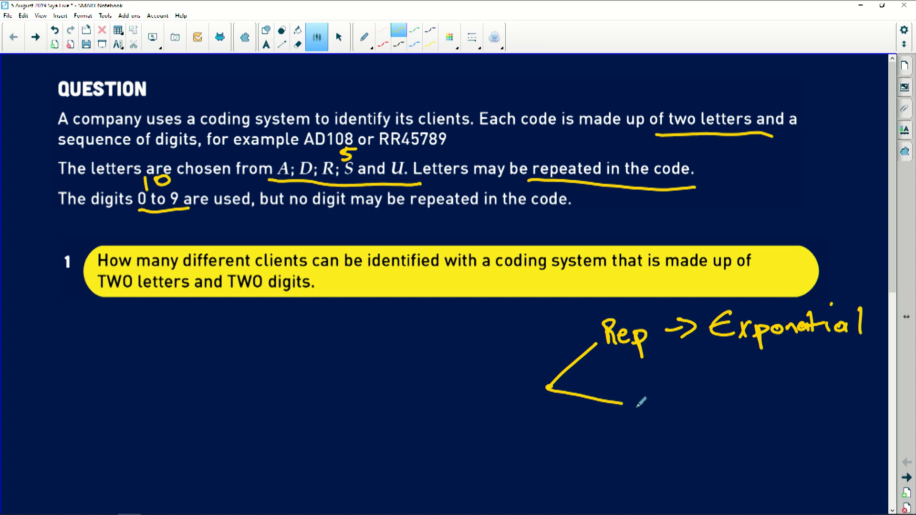
left_click_drag(628, 391, 627, 414)
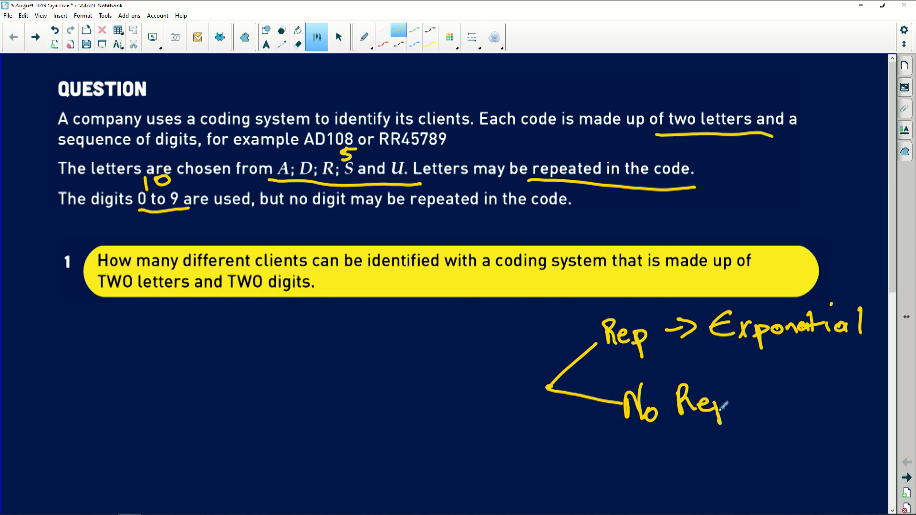
left_click_drag(730, 403, 800, 380)
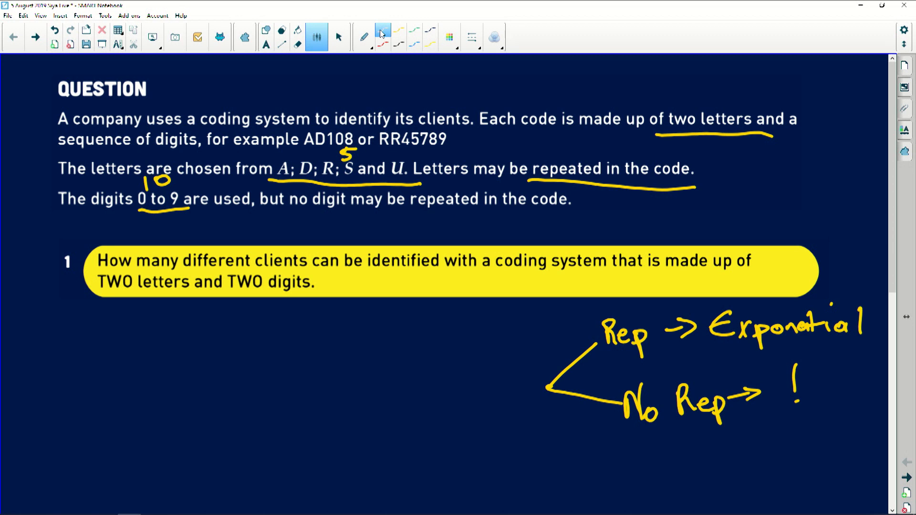
- Draw four white blanks below question 1 and write 5 on the first two
left_click_drag(111, 351, 156, 349)
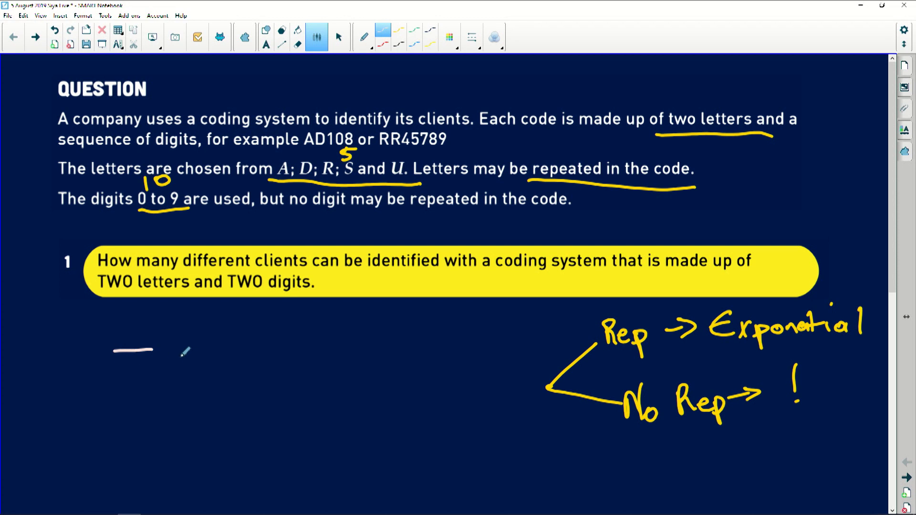
left_click_drag(163, 351, 205, 350)
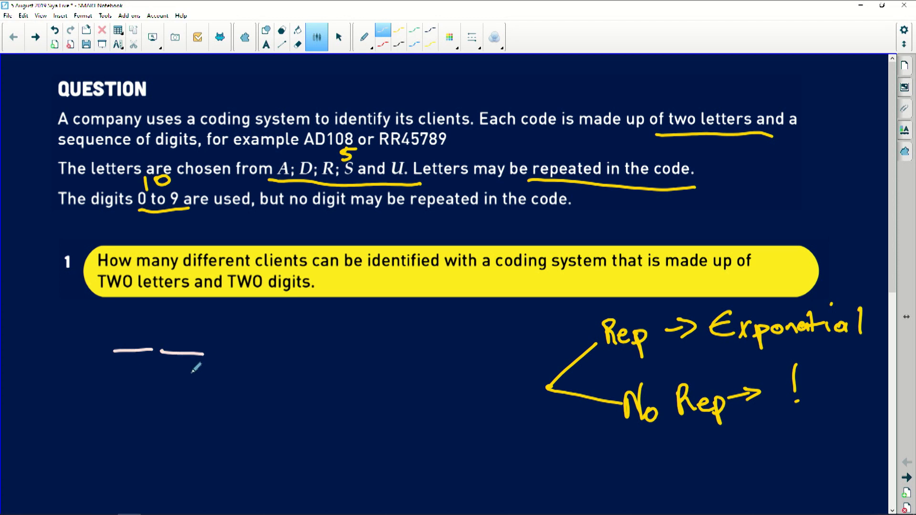
left_click_drag(222, 351, 328, 350)
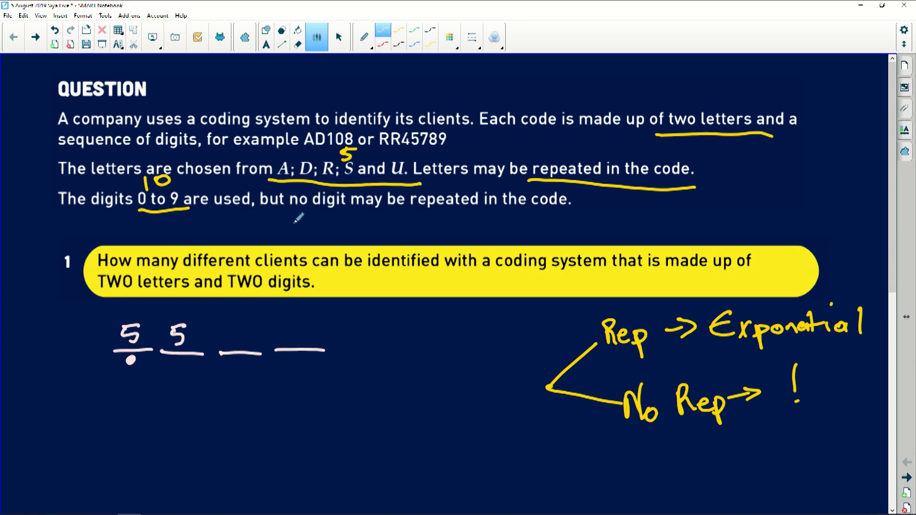
- Underline 'no digit may be repeated', fill the remaining blanks, and compute 5×5×10×9 = 2250
left_click_drag(286, 208, 485, 216)
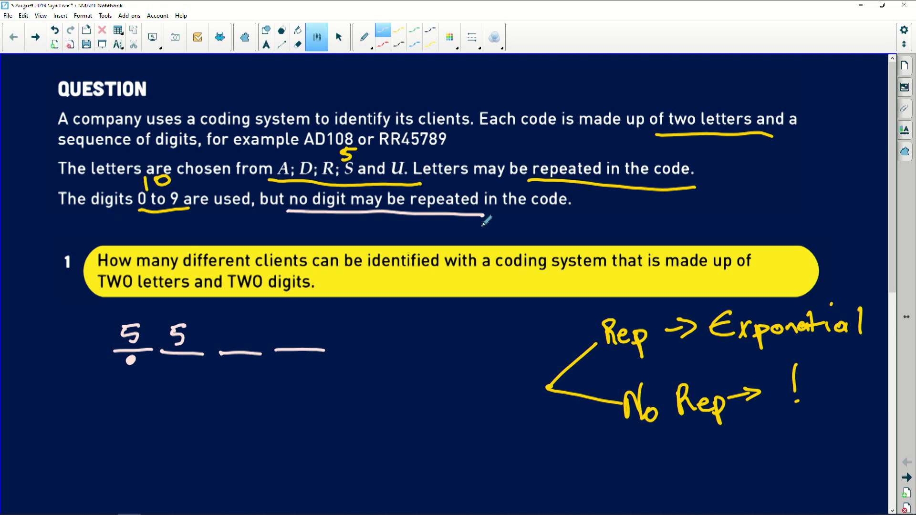
type("10")
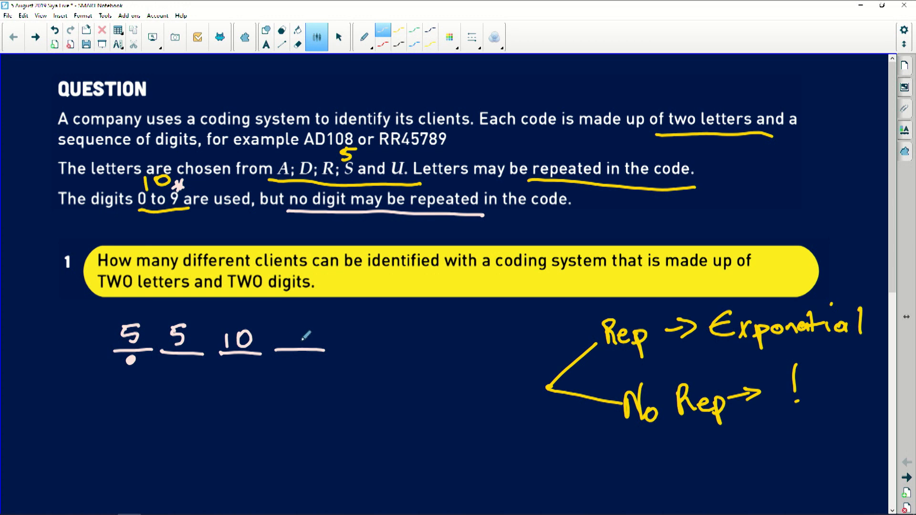
left_click_drag(275, 339, 304, 351)
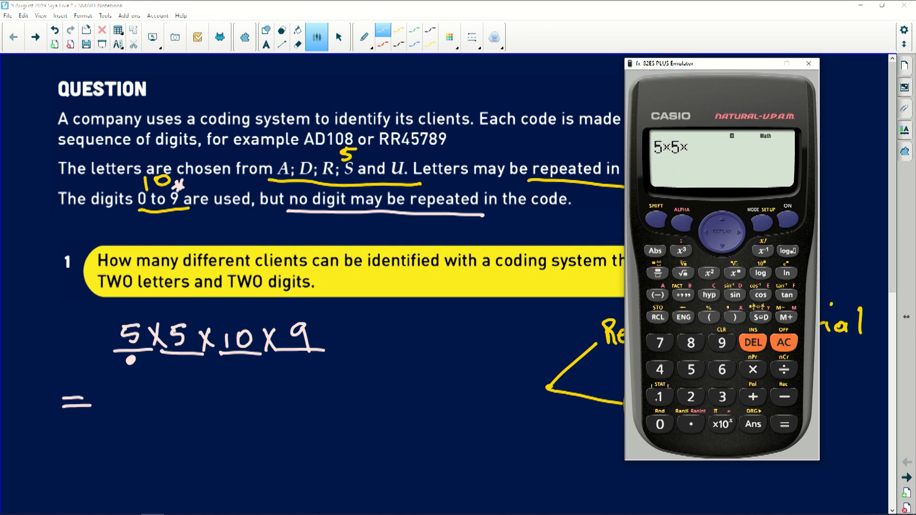
left_click(659, 396)
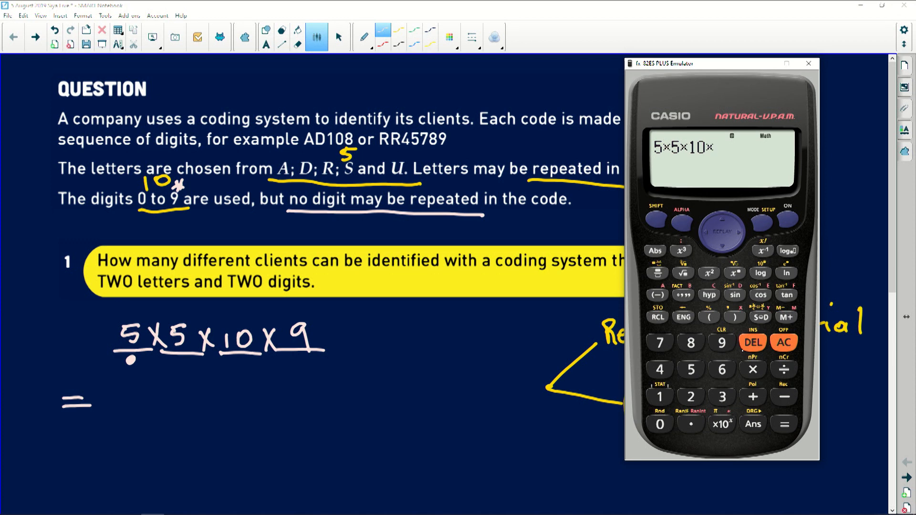
left_click(783, 424)
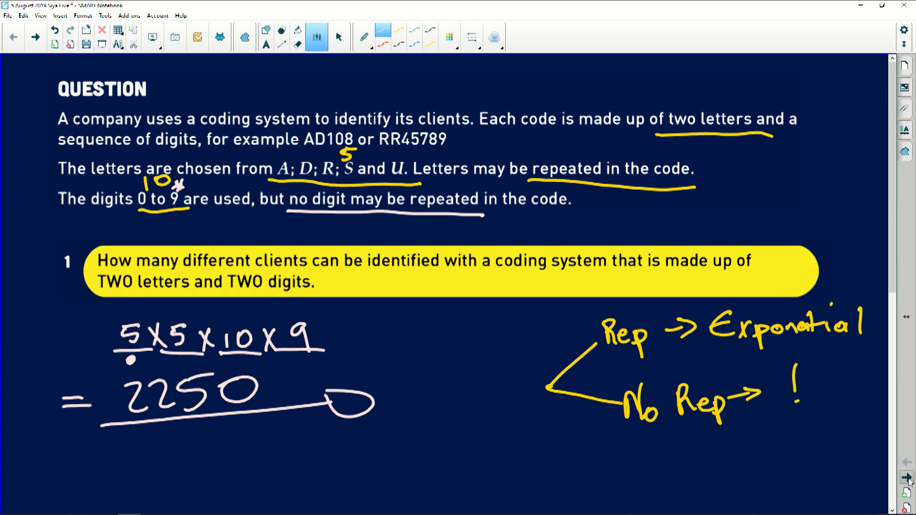
- Go to the next page showing question 2 about identifying 700 000 clients
left_click(35, 37)
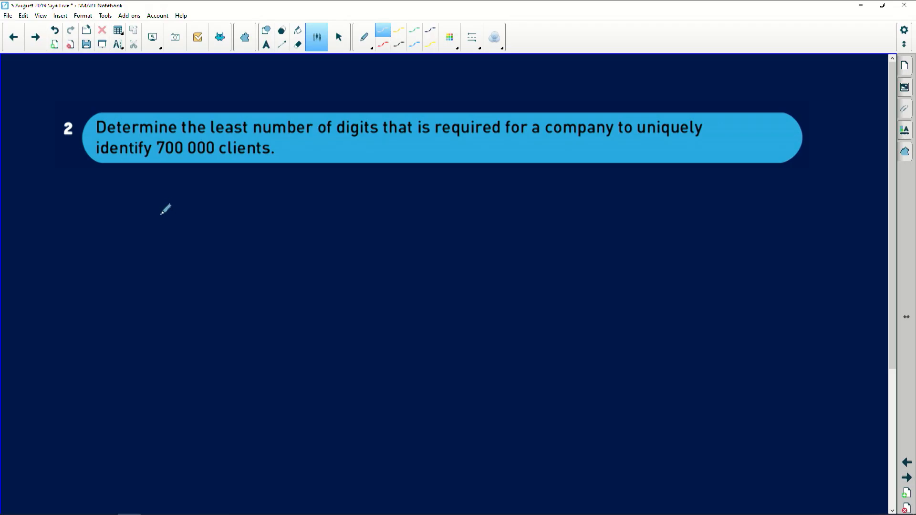
- Handwrite the first trial product '5×5×10×9×8 =' beneath question 2
left_click_drag(170, 207, 158, 225)
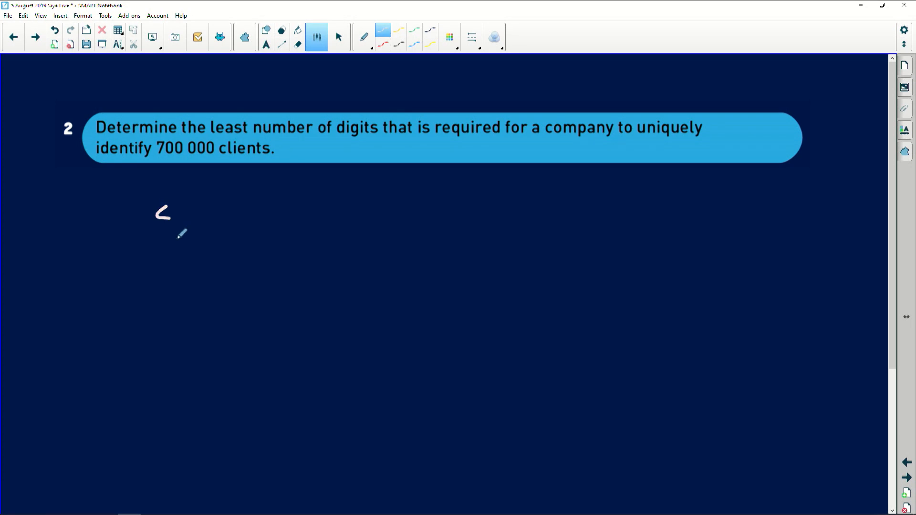
left_click_drag(170, 222, 234, 222)
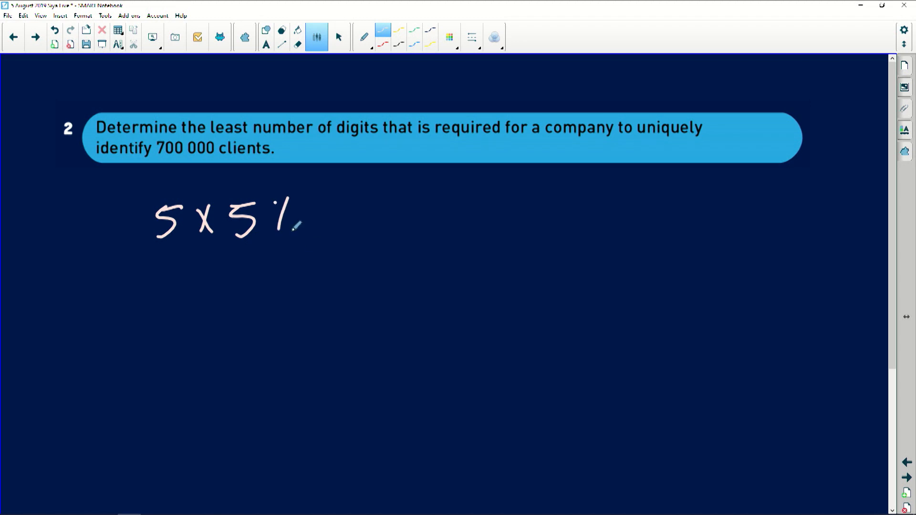
left_click_drag(283, 205, 301, 236)
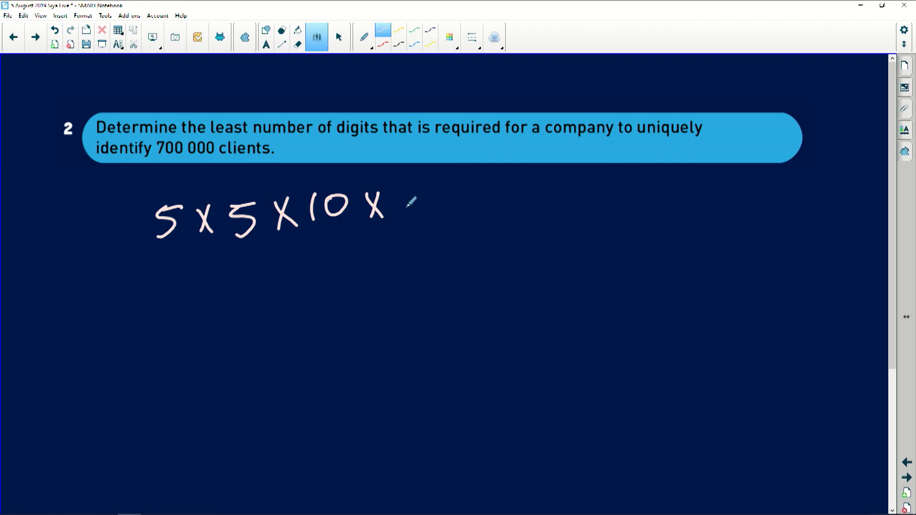
left_click_drag(397, 204, 468, 205)
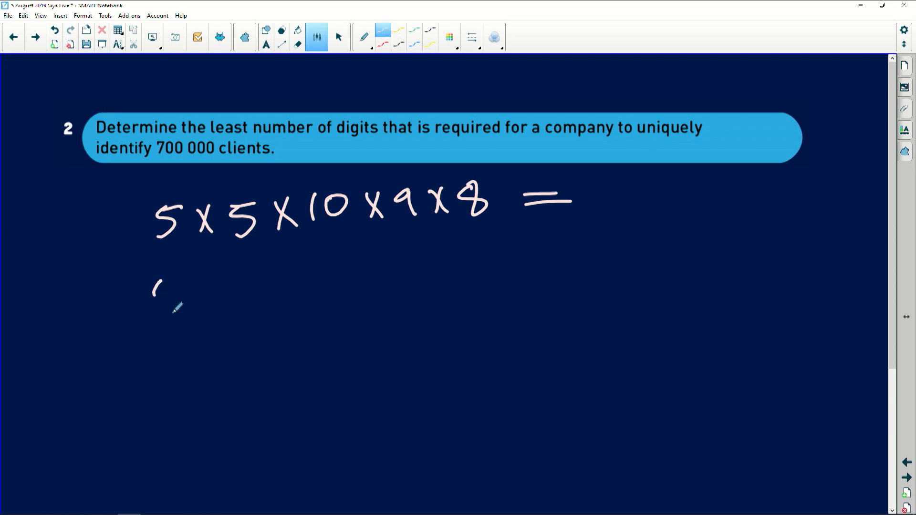
- Handwrite the second trial product '5×5×10×9×8×7 =' on the line below
left_click_drag(155, 298, 254, 303)
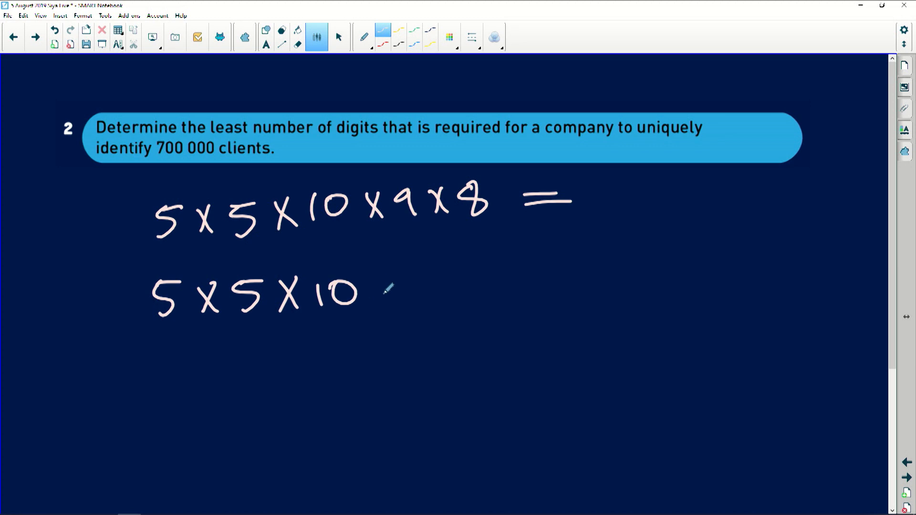
left_click_drag(374, 292, 444, 292)
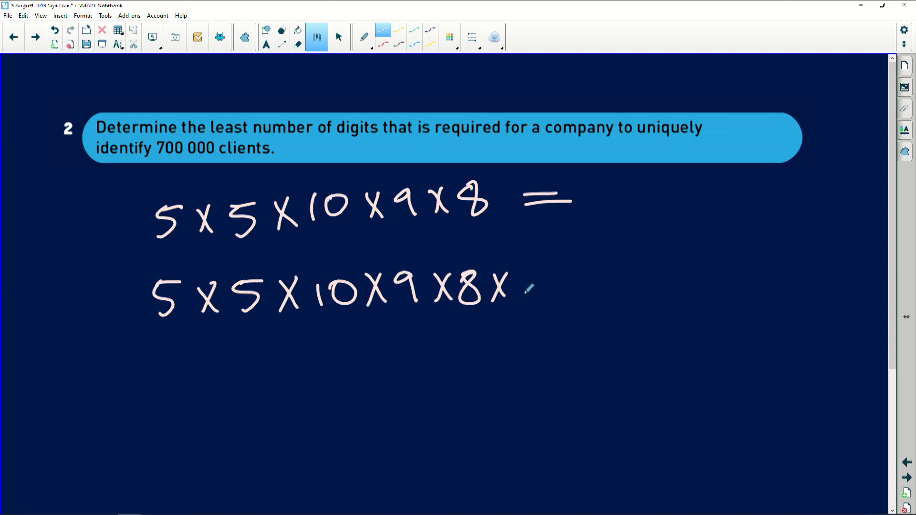
left_click_drag(526, 292, 614, 292)
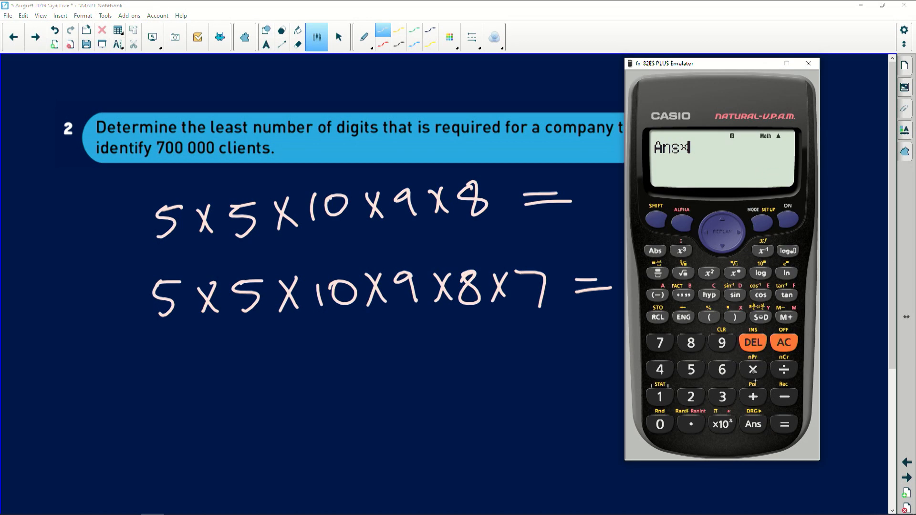
- Multiply by 8 and 7, record 18 000 and 126000, and write '5×5×10×9×8×7×6'
left_click(690, 343)
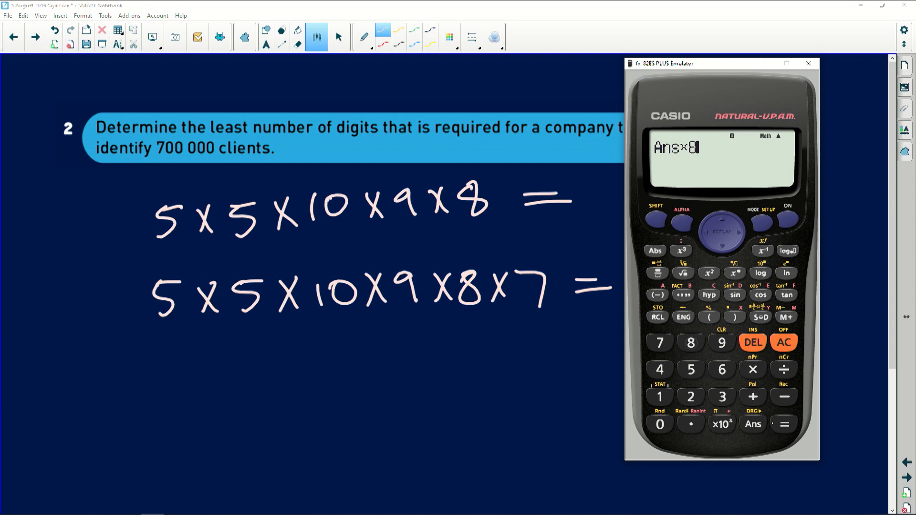
left_click(783, 423)
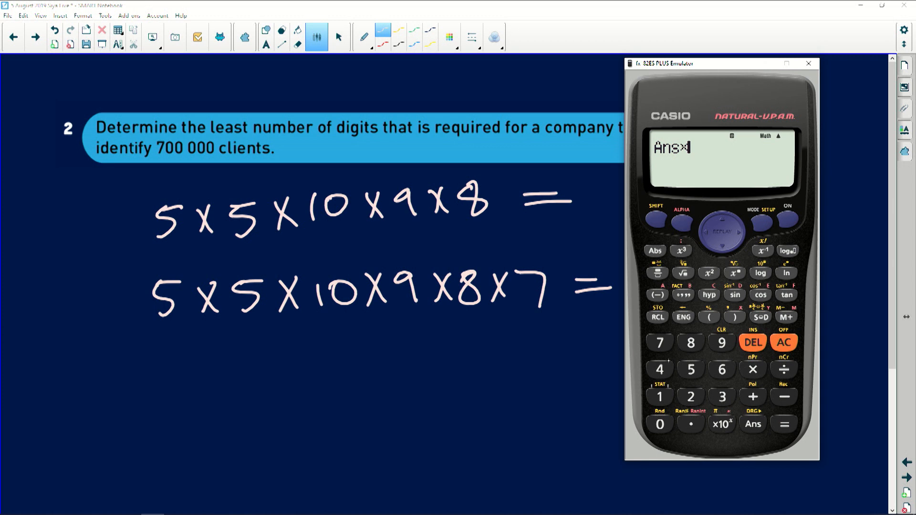
left_click(784, 423)
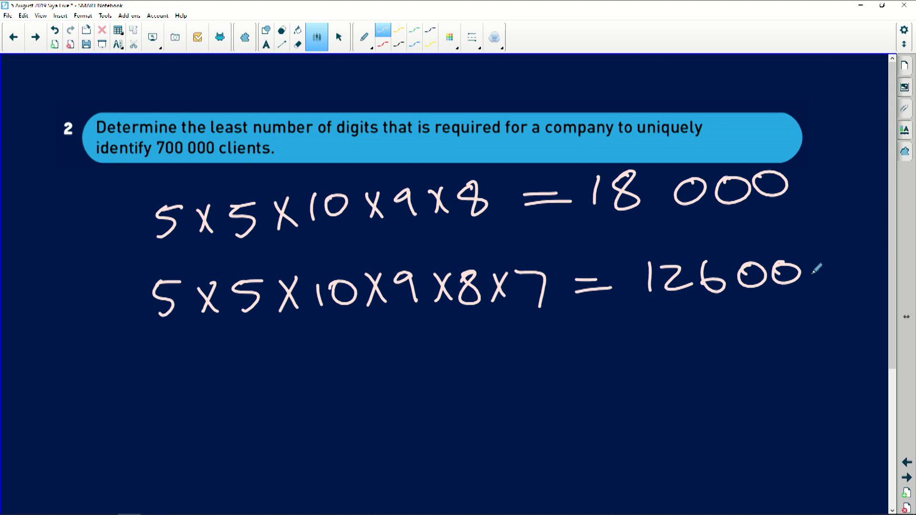
left_click_drag(794, 275, 830, 275)
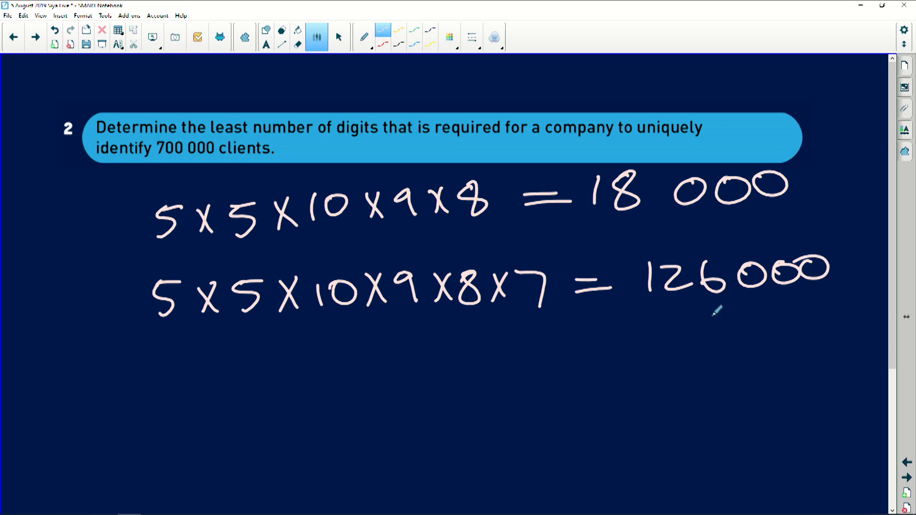
left_click_drag(140, 354, 169, 391)
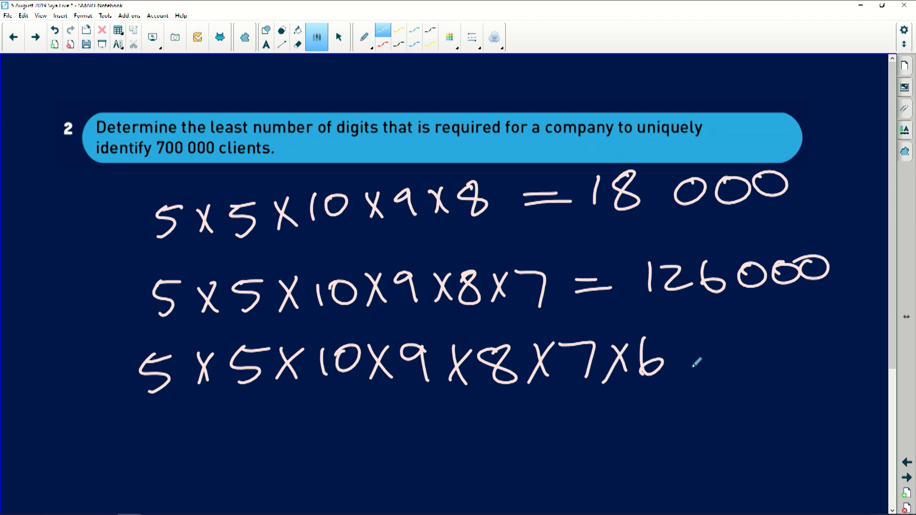
- Multiply the previous answer by 6 and write '= 756000' after the third product
left_click_drag(690, 360, 736, 360)
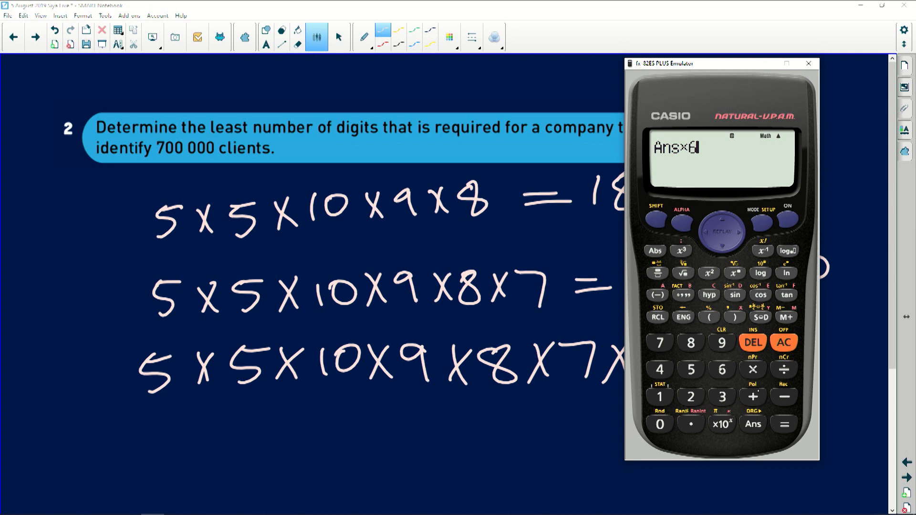
left_click(783, 423)
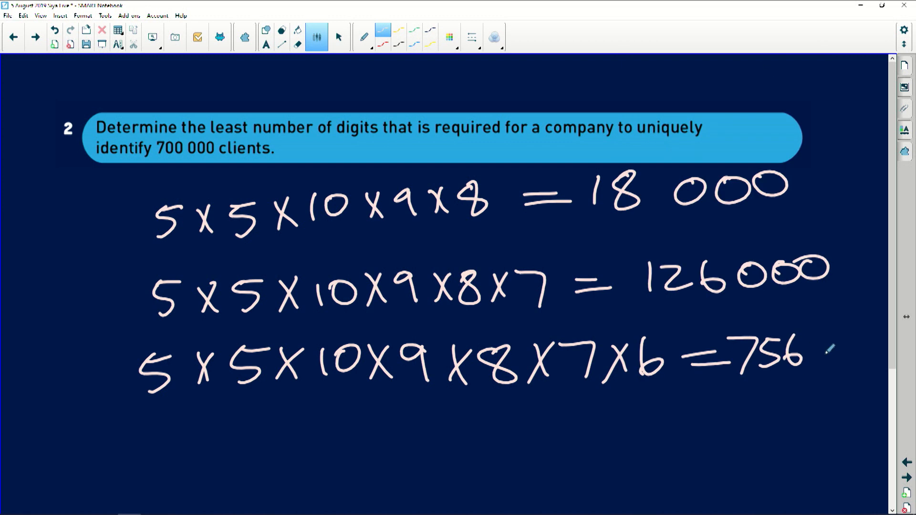
left_click_drag(818, 344, 870, 345)
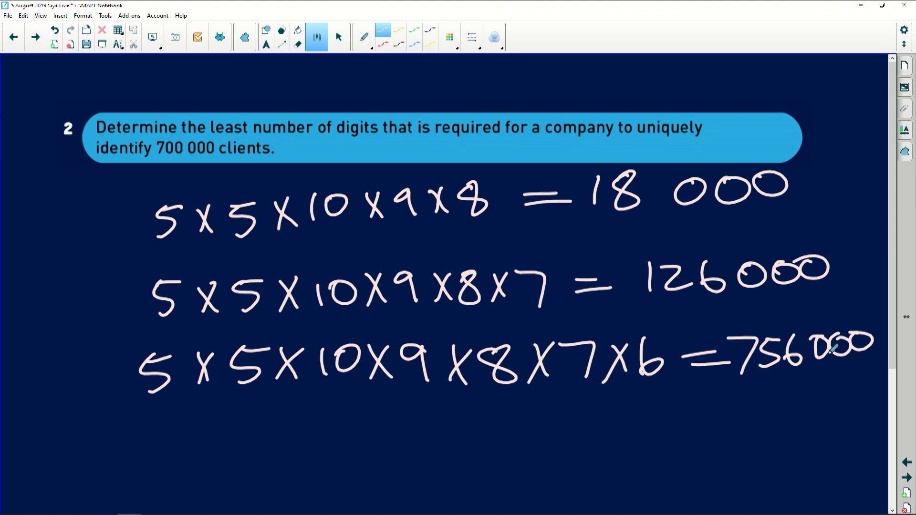
mouse_move(267, 424)
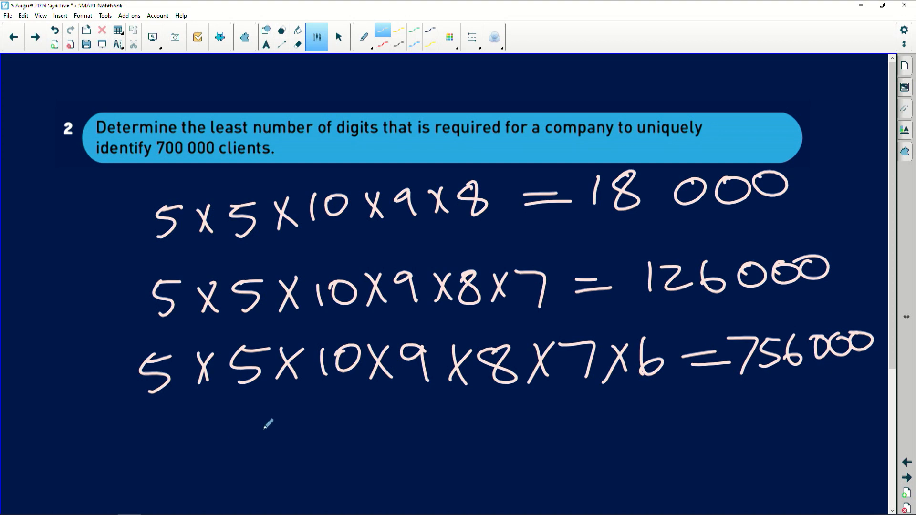